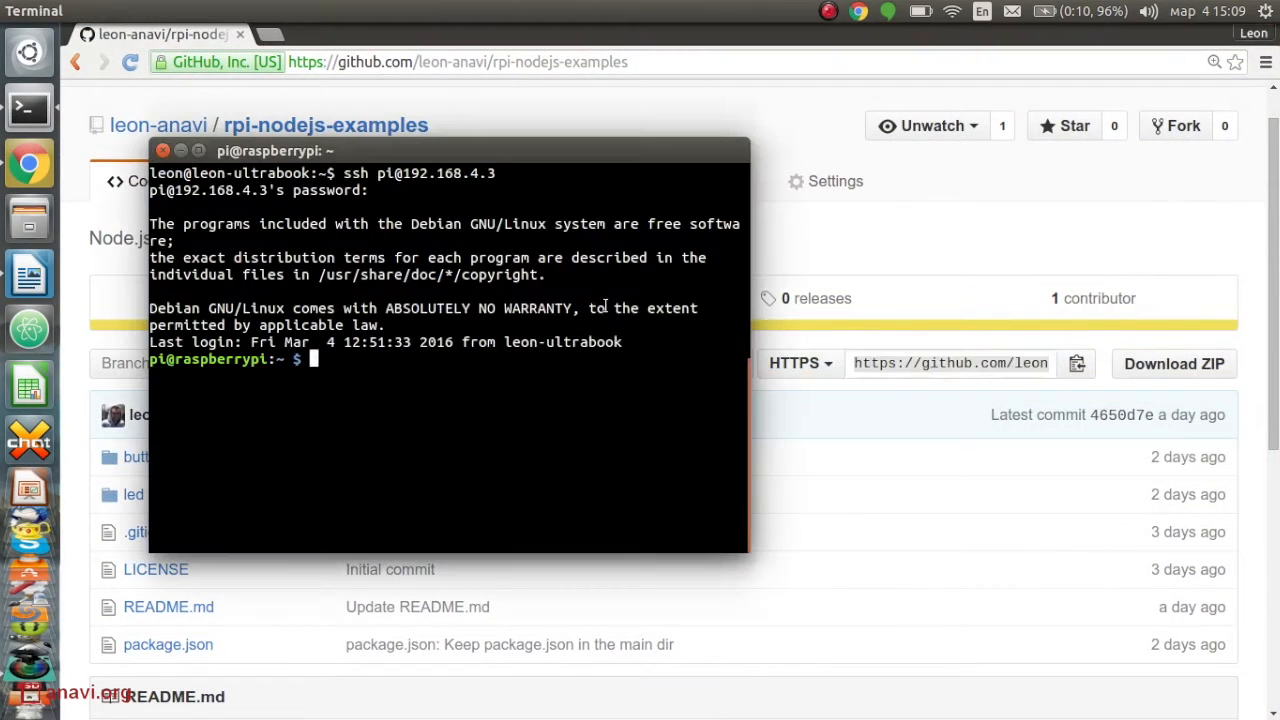
Clone leon-anavi/rpi-nodejs-examples from GitHub and change into the repository directory.
type("git clone https://github.com/leon-anavi/rpi-nodejs-examples.git")
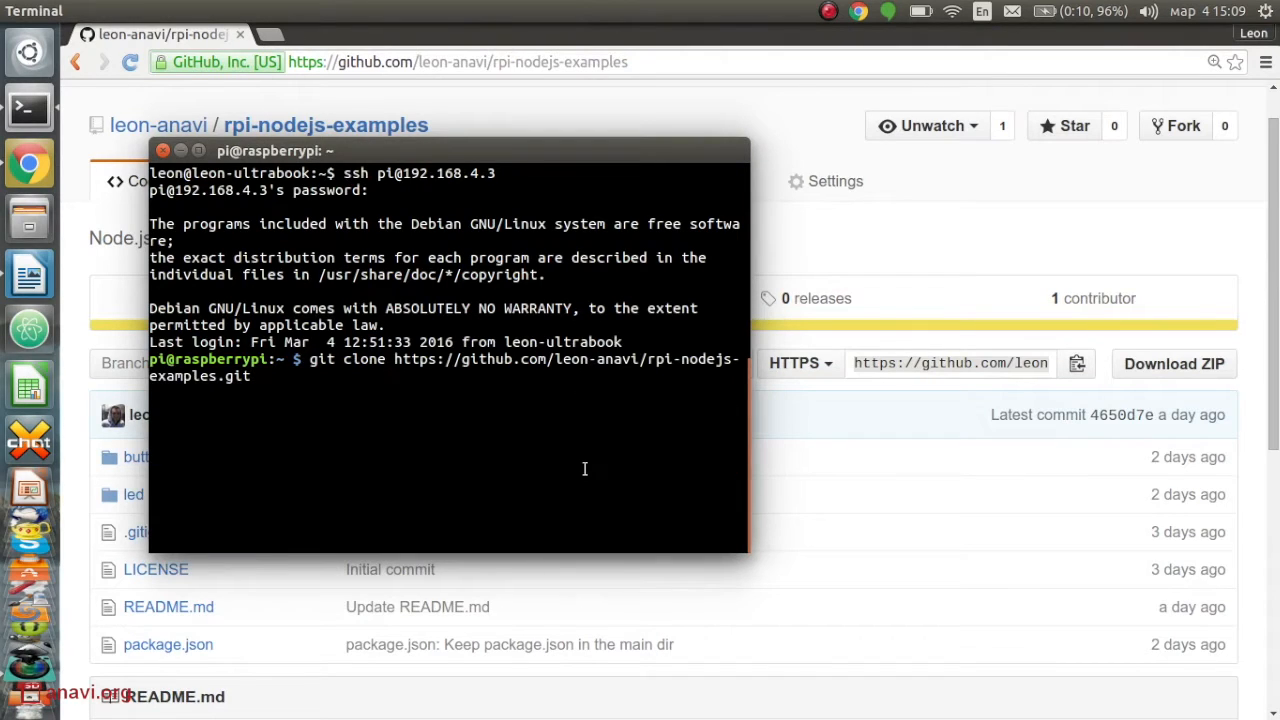
type("cd p")
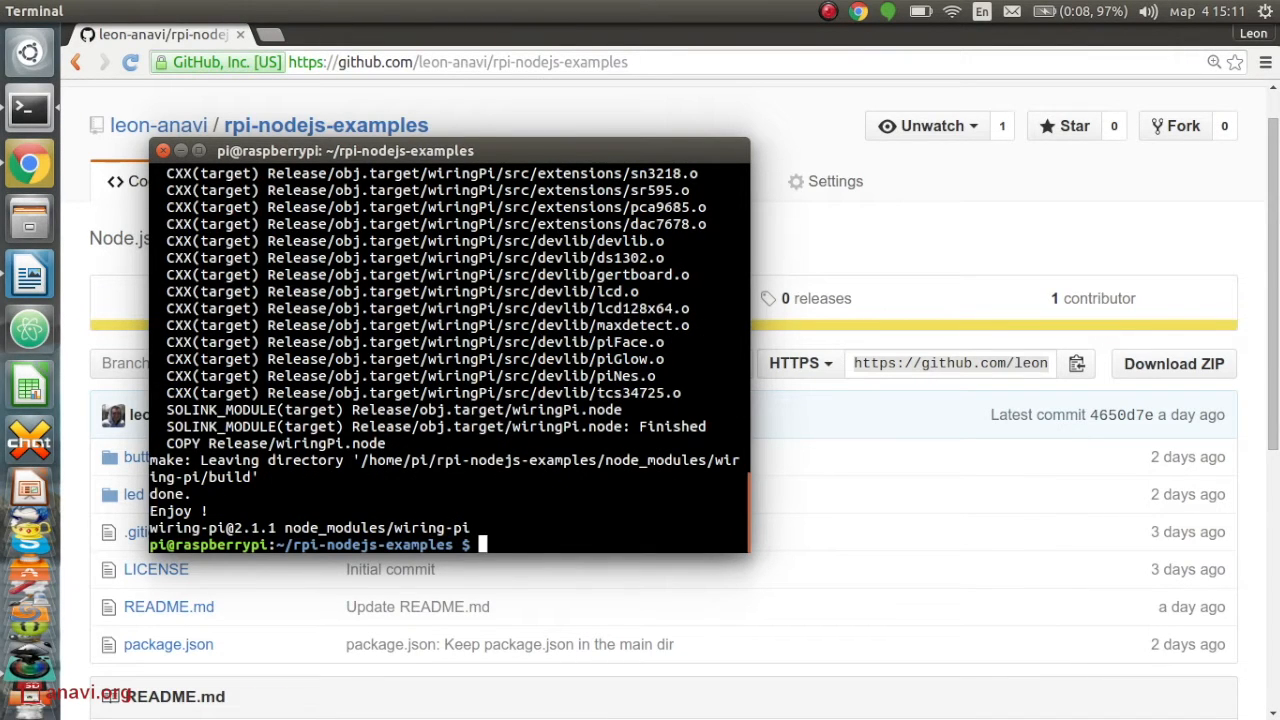
Run button/button.js with sudo nodejs so it has root GPIO access.
type("sudo")
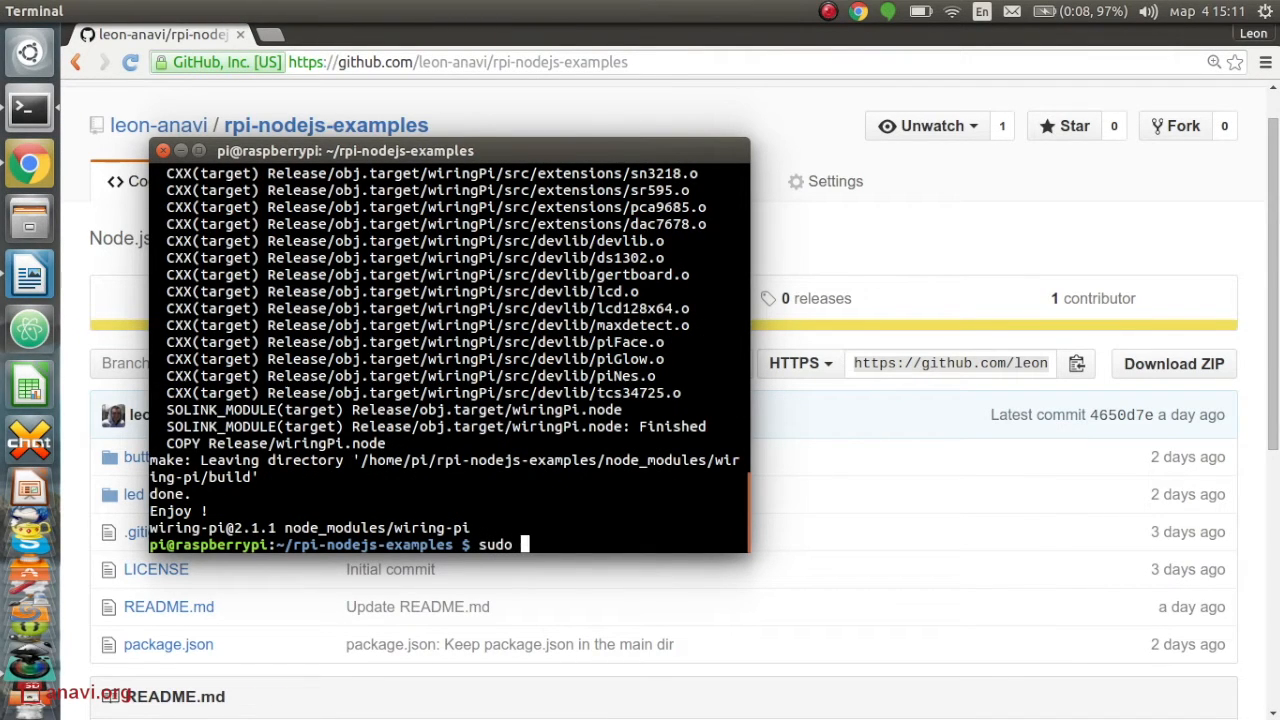
type("nodejs bu")
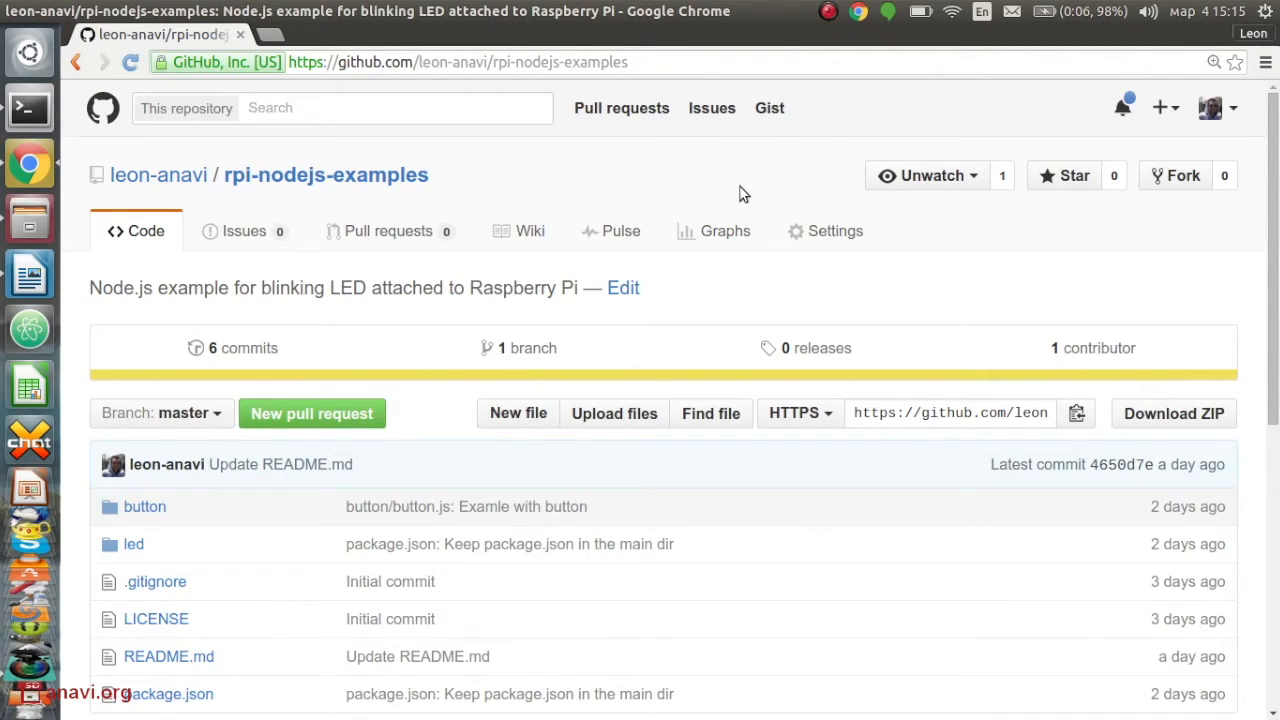
View button/button.js on GitHub, scrolling through its wiring-pi GPIO code.
left_click(144, 506)
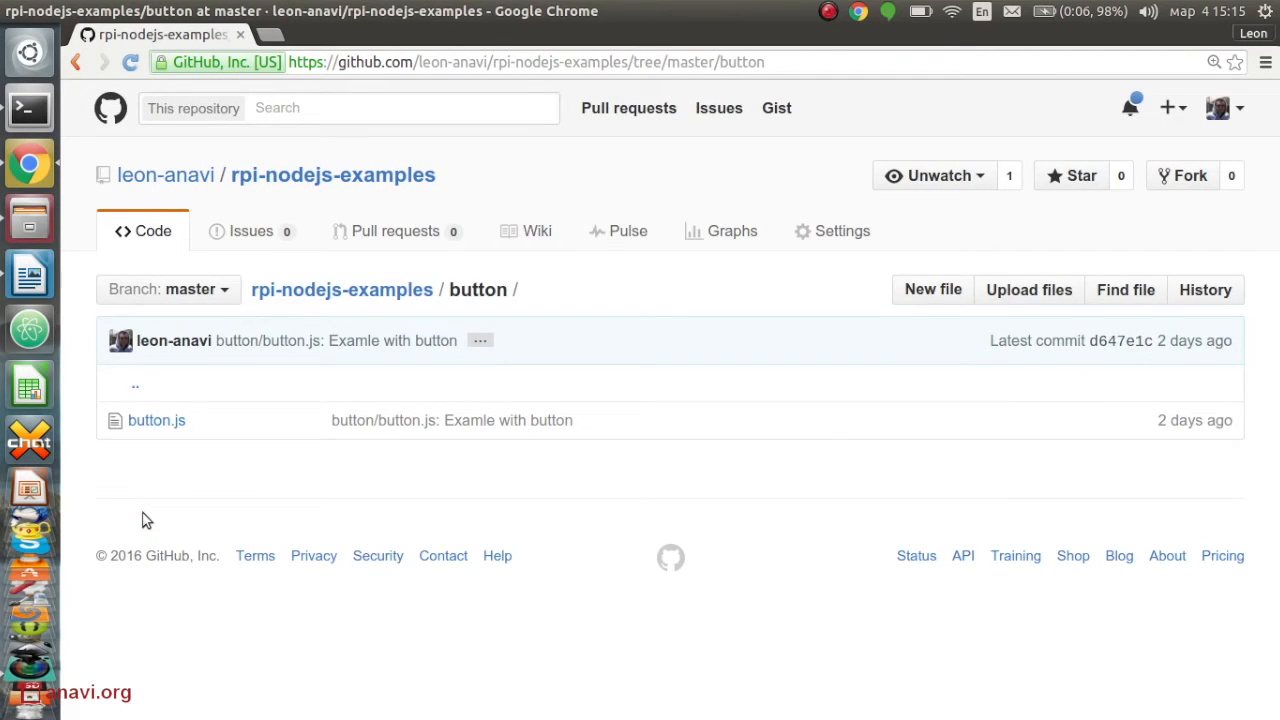
left_click(156, 420)
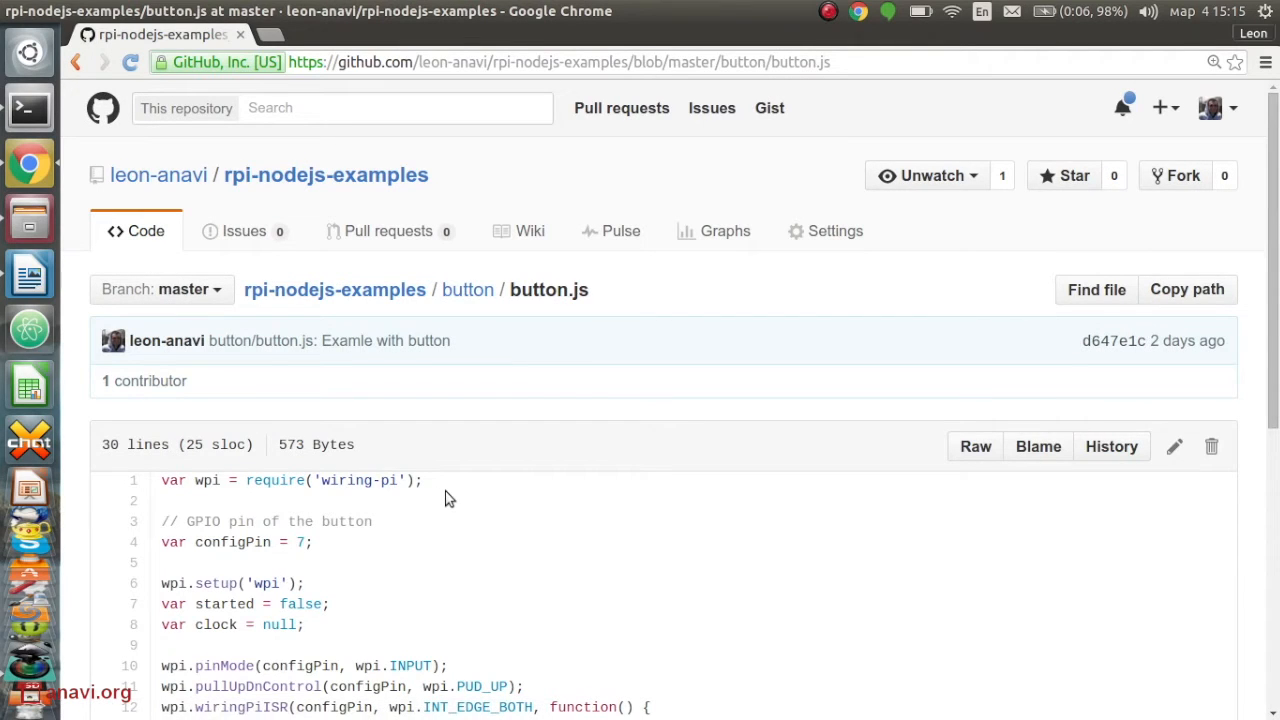
scroll("down", 3)
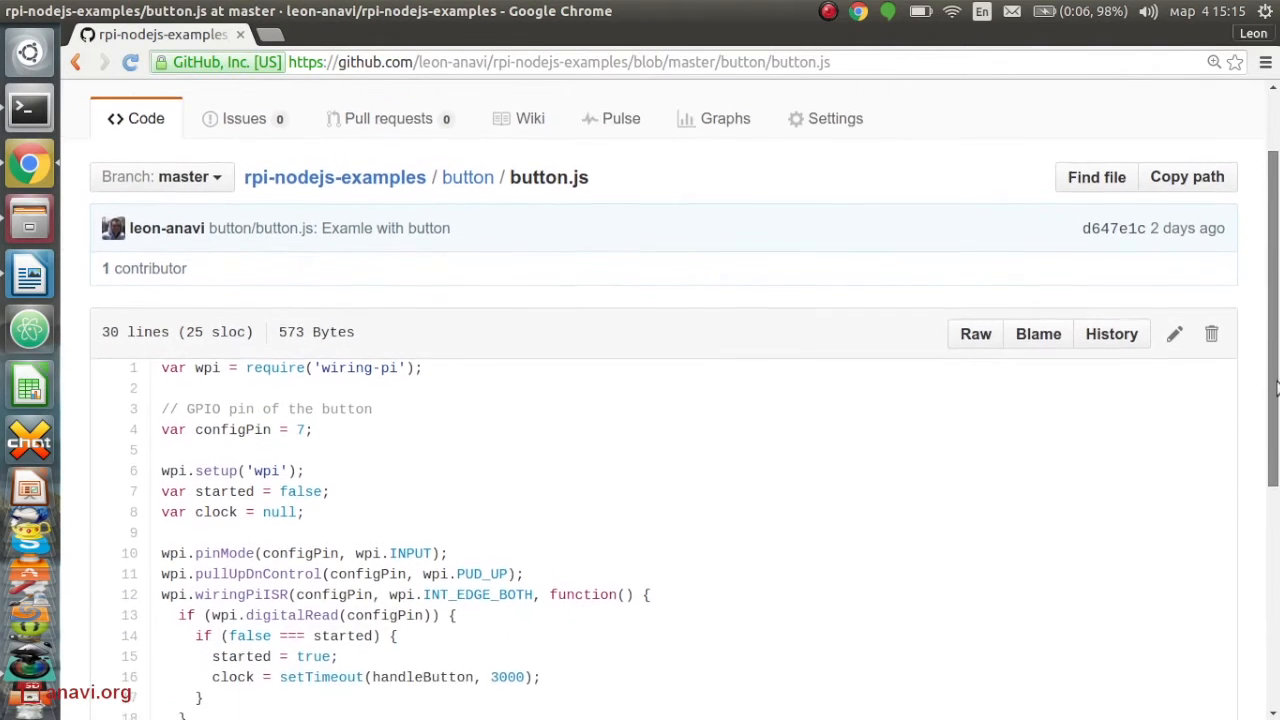